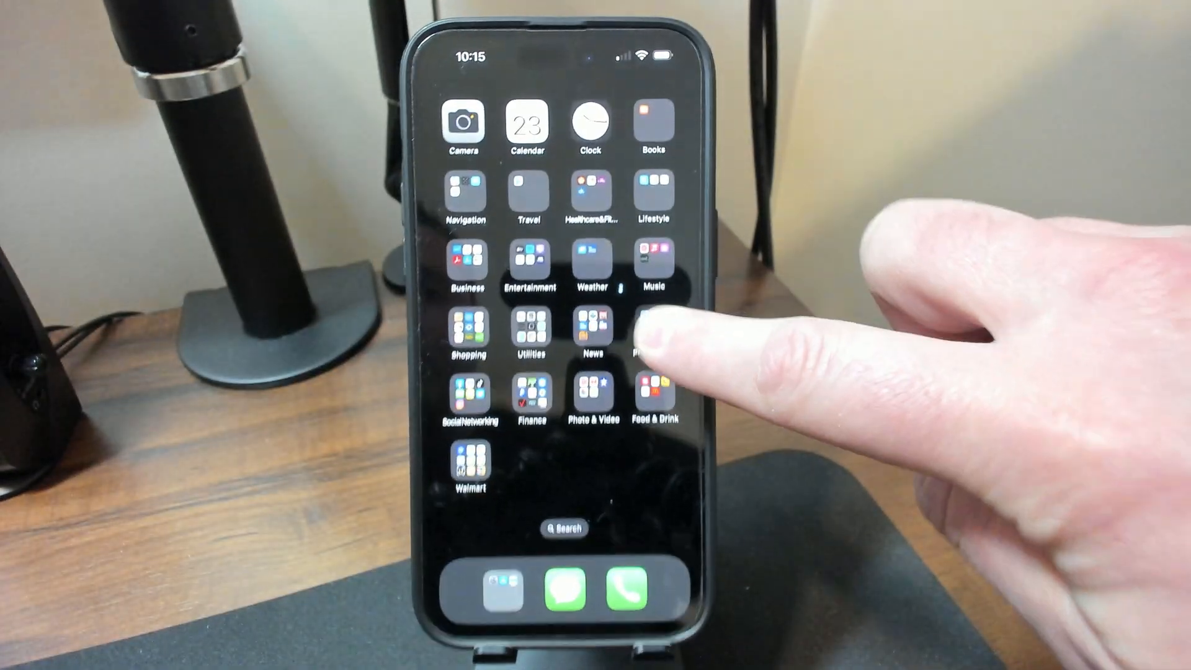
# Show the iCloud Drive folder list with year folders, Downloads, Manuals and Pictures.
pyautogui.click(651, 334)
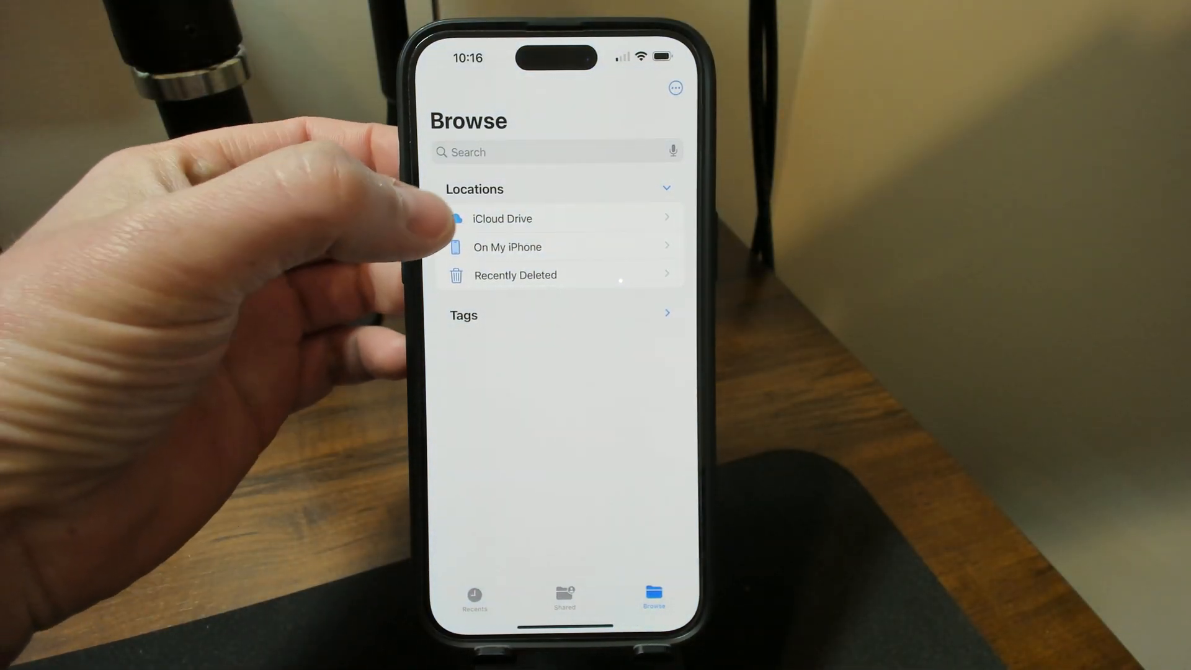
pyautogui.click(501, 219)
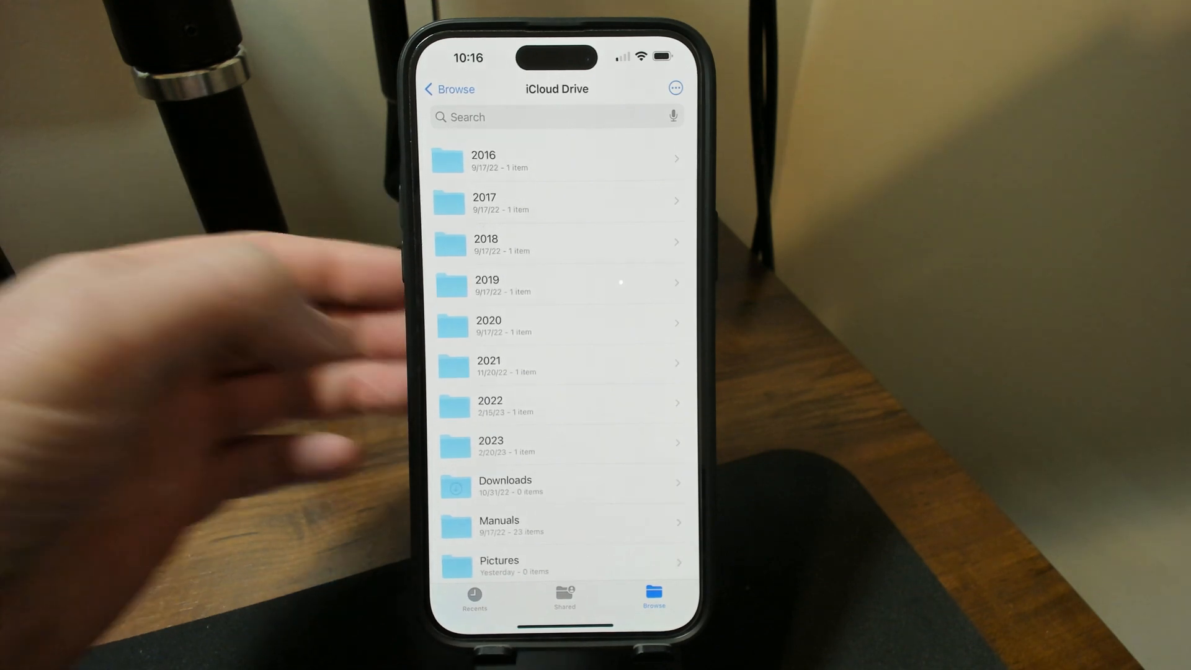
# Download the How to video to the phone and enter multi-item selection mode.
pyautogui.scroll(-3)
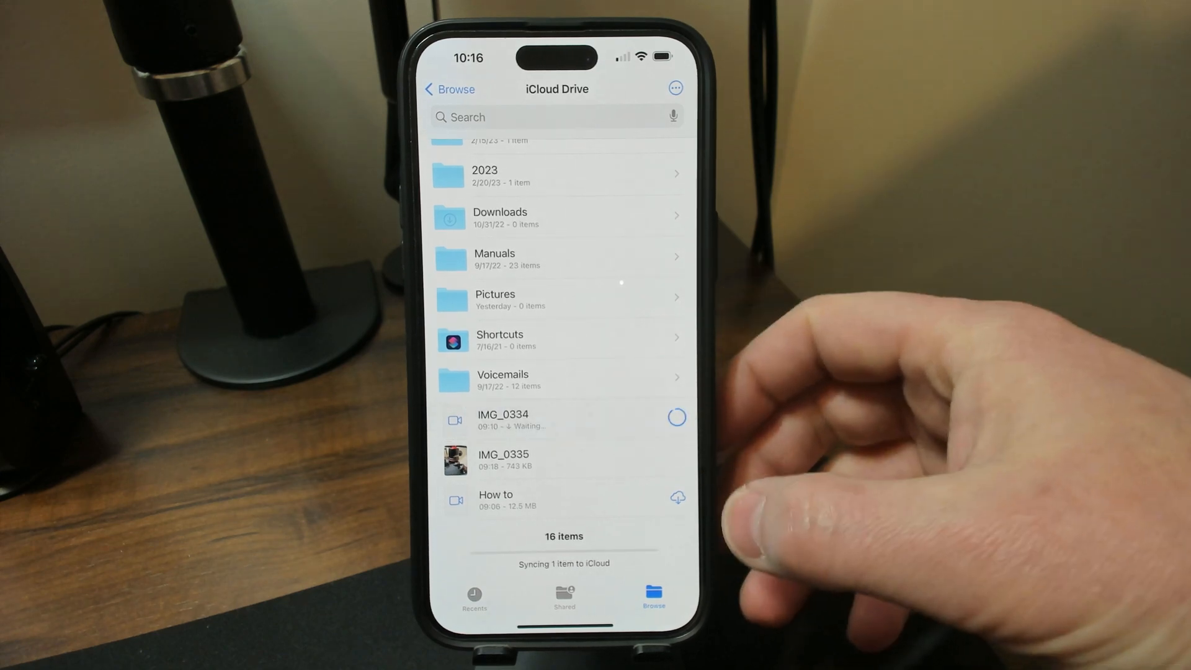
pyautogui.click(503, 420)
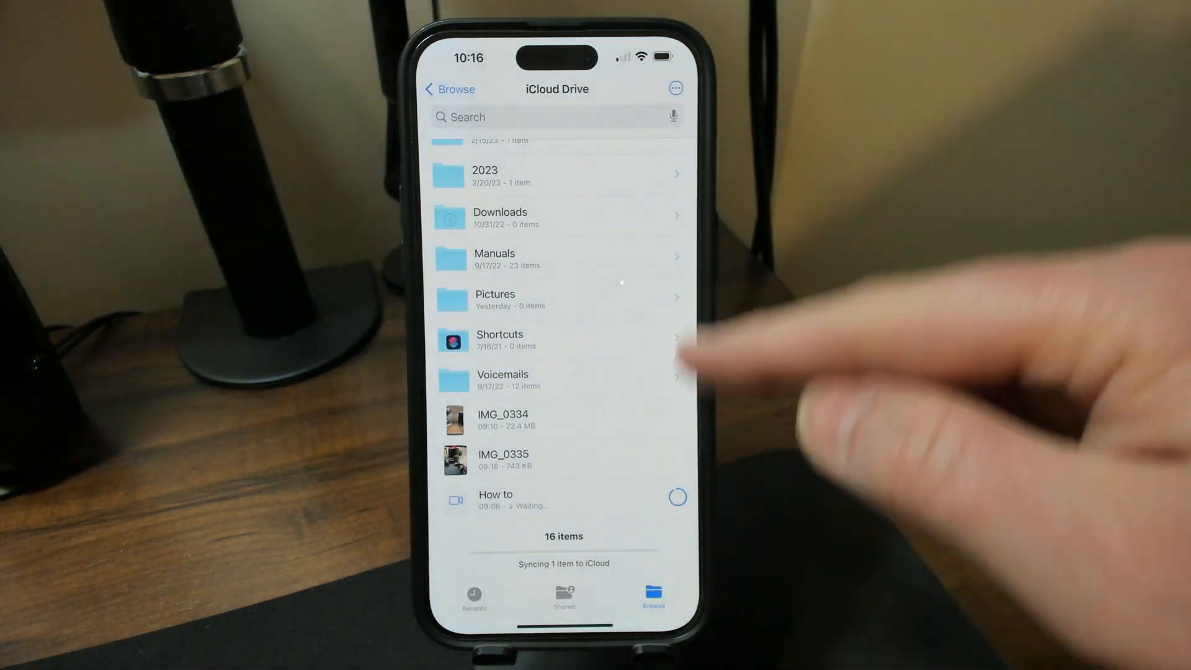
pyautogui.click(495, 499)
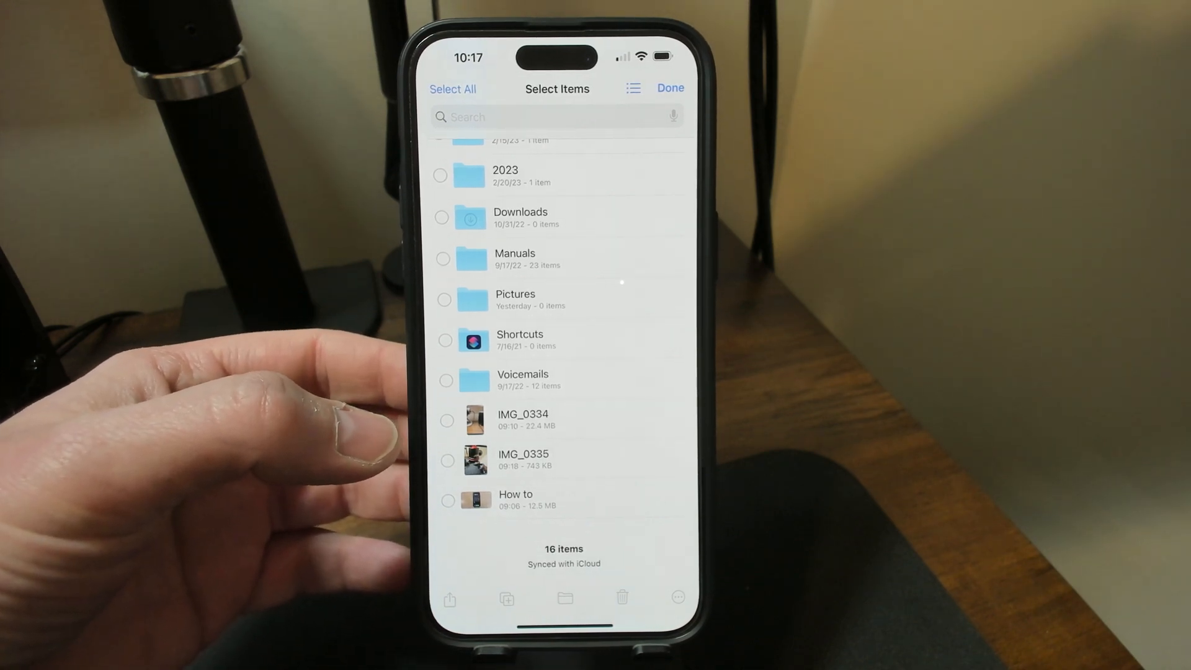
# Save IMG_0334, IMG_0335 and How to into the phone's photo library via Save 3 Items.
pyautogui.click(446, 420)
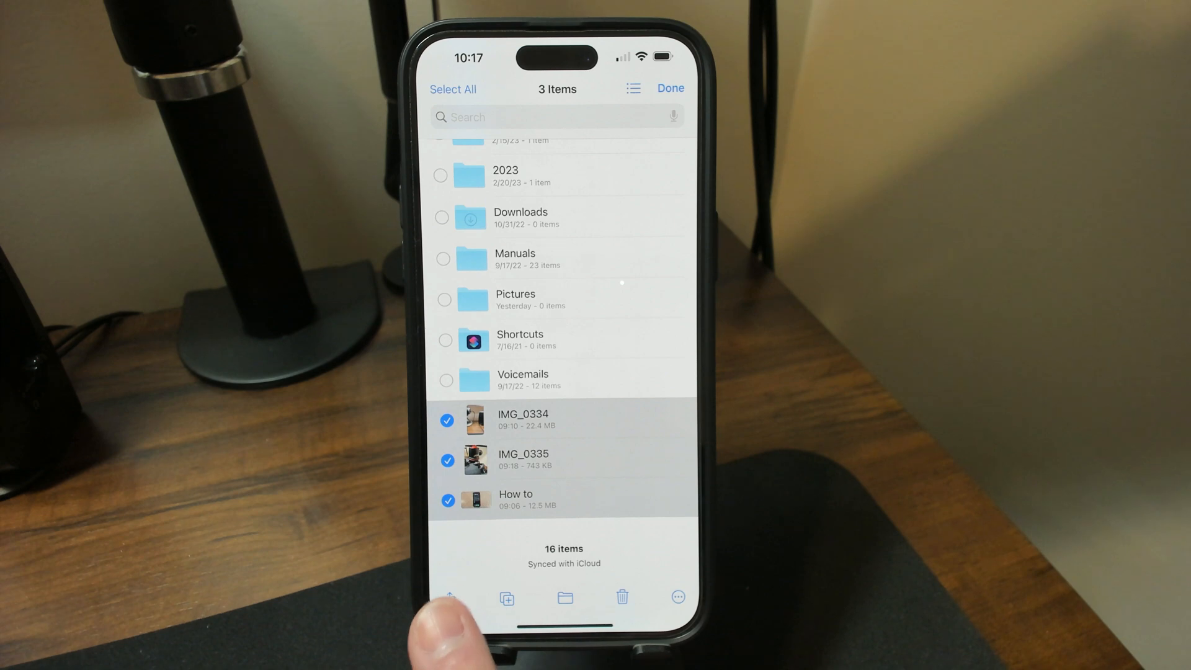
pyautogui.click(449, 598)
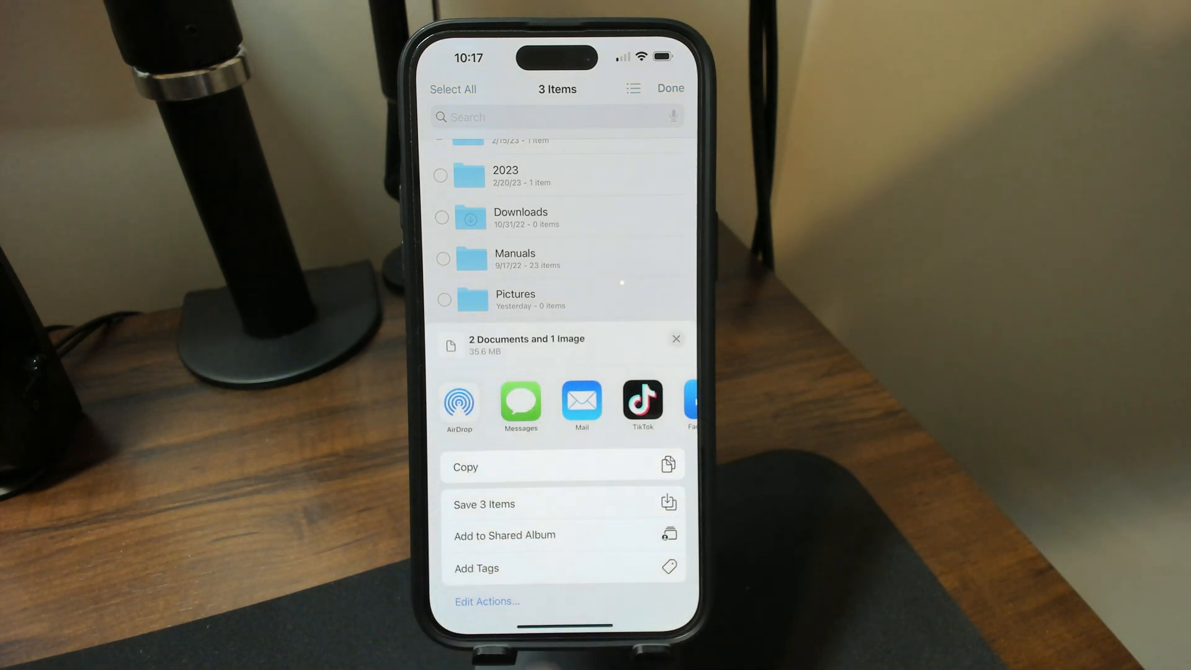
pyautogui.click(674, 337)
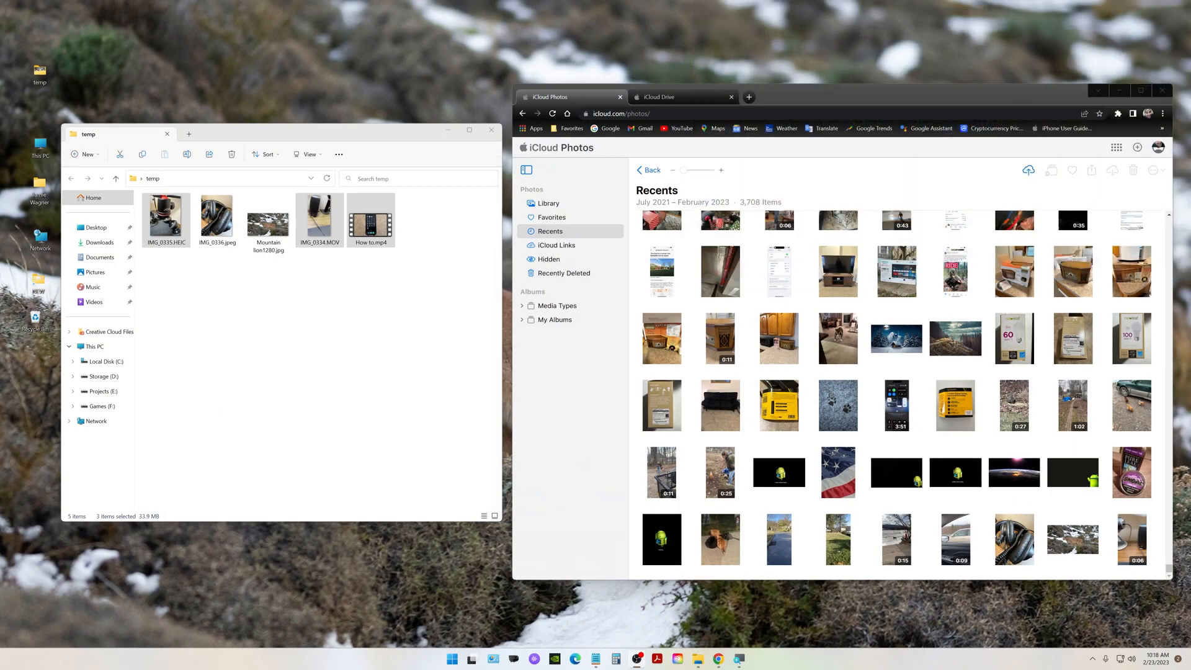
pyautogui.moveTo(1013, 540)
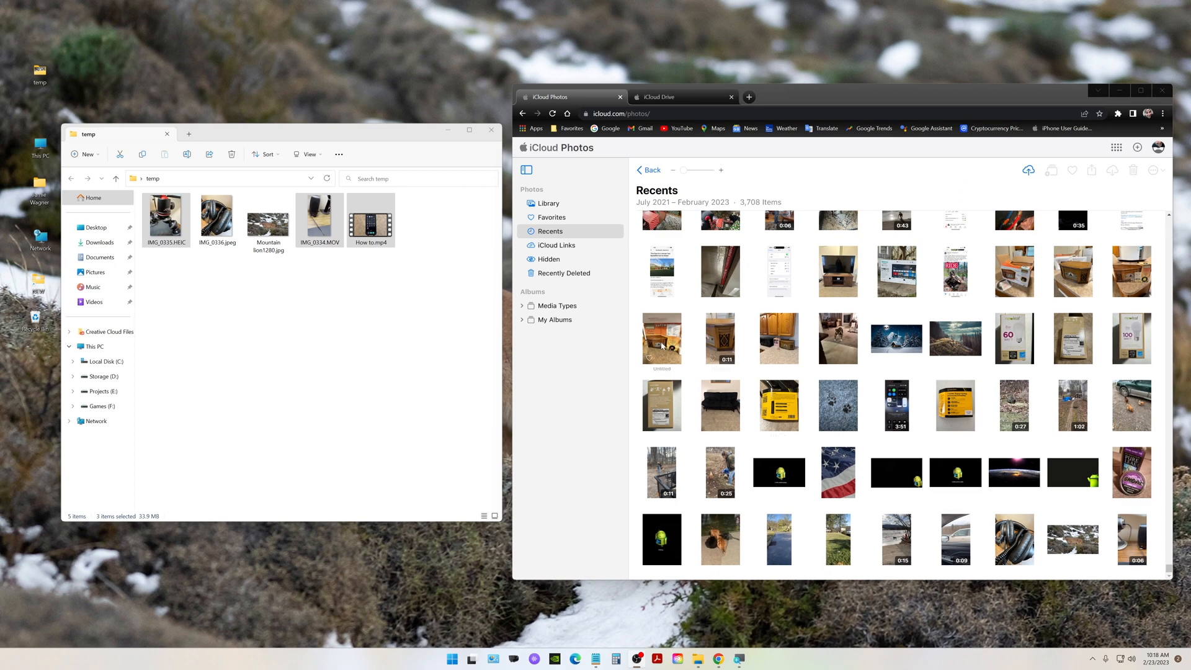
# Show the whole Library: 3,218 photos and 489 videos through Feb 23, 2023.
pyautogui.click(547, 202)
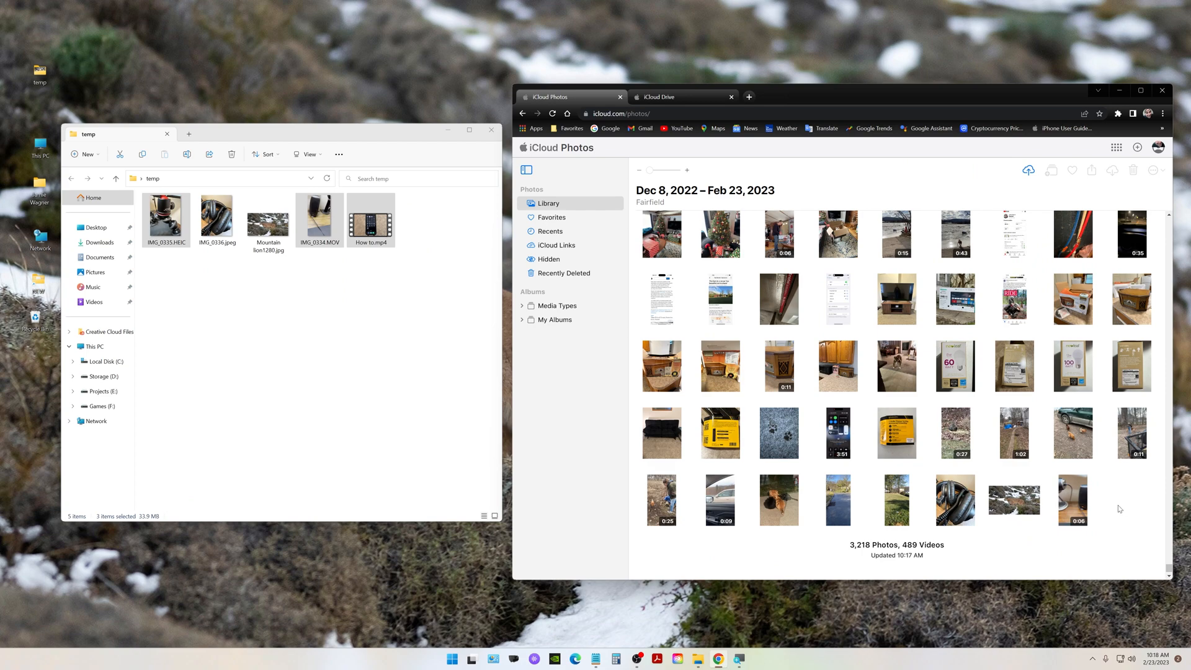
pyautogui.moveTo(1116, 503)
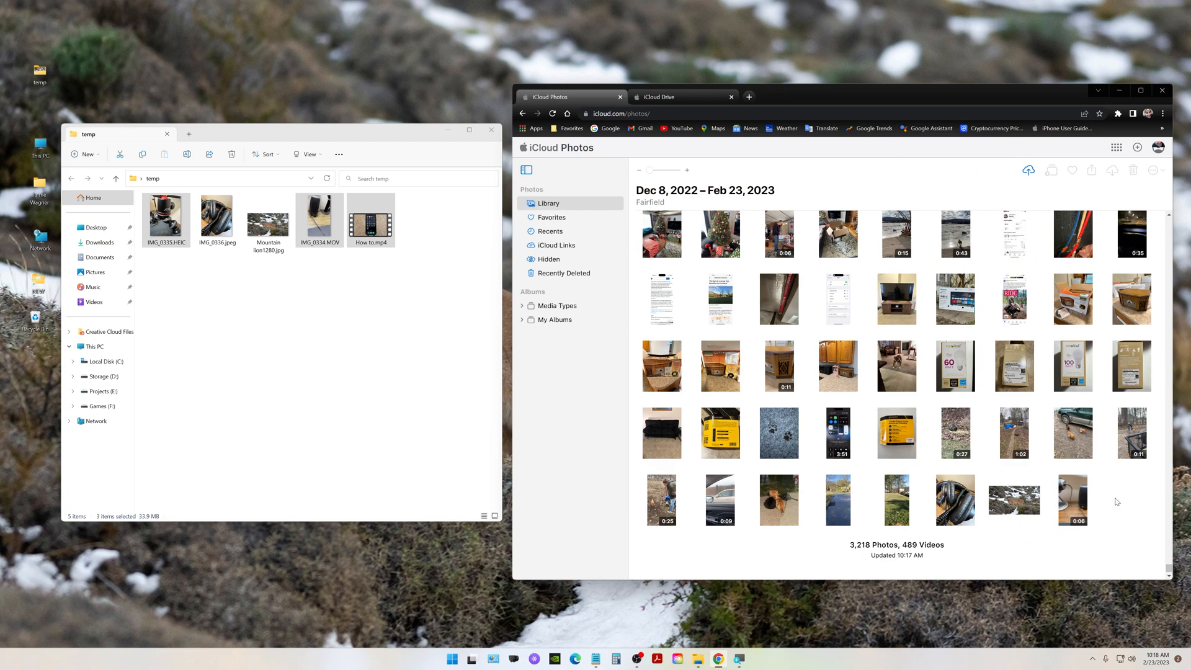
# Reload the Library to 3,219 photos and 490 videos, with the new video at the end.
pyautogui.click(550, 231)
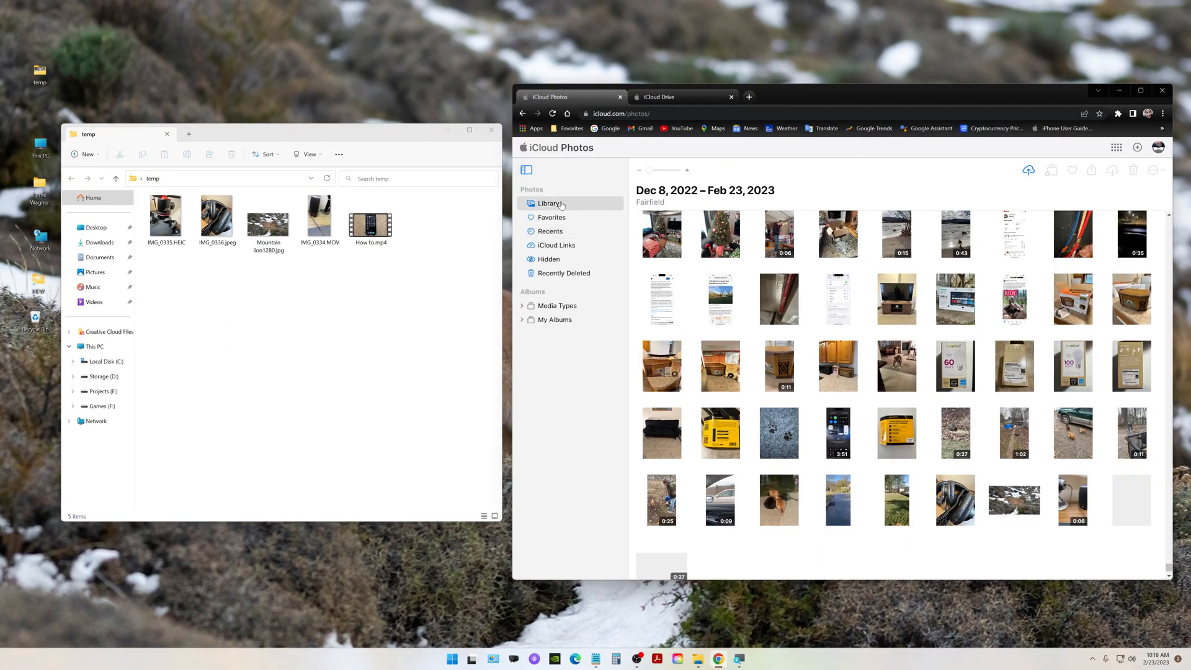
pyautogui.scroll(-3)
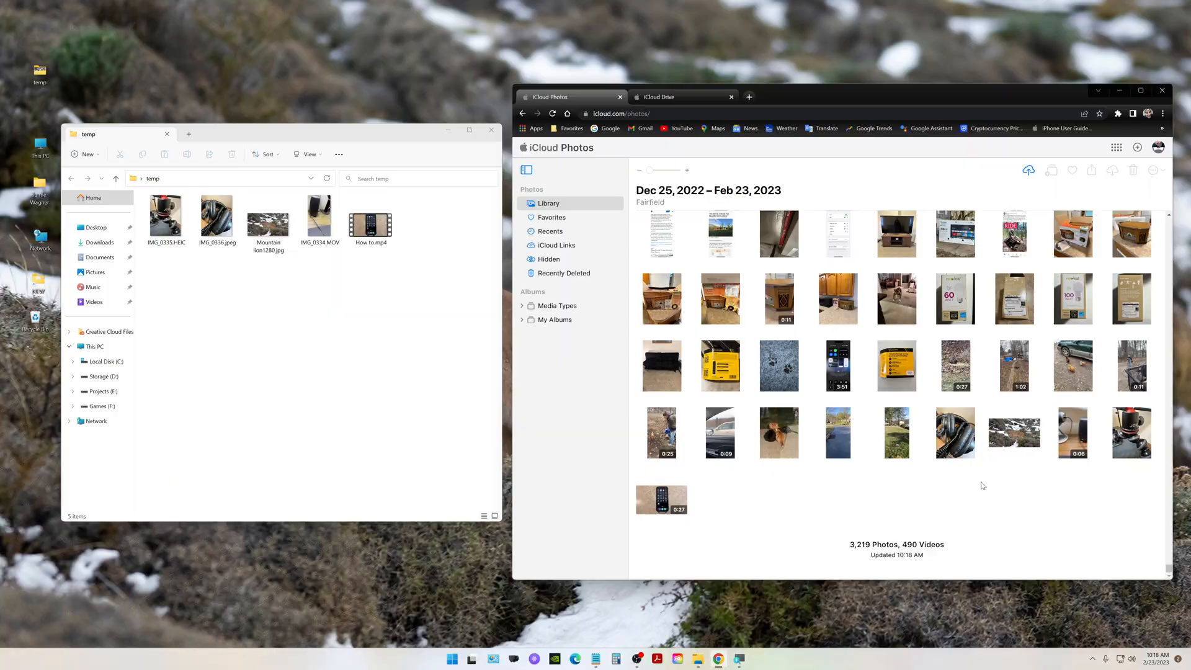
pyautogui.moveTo(955, 433)
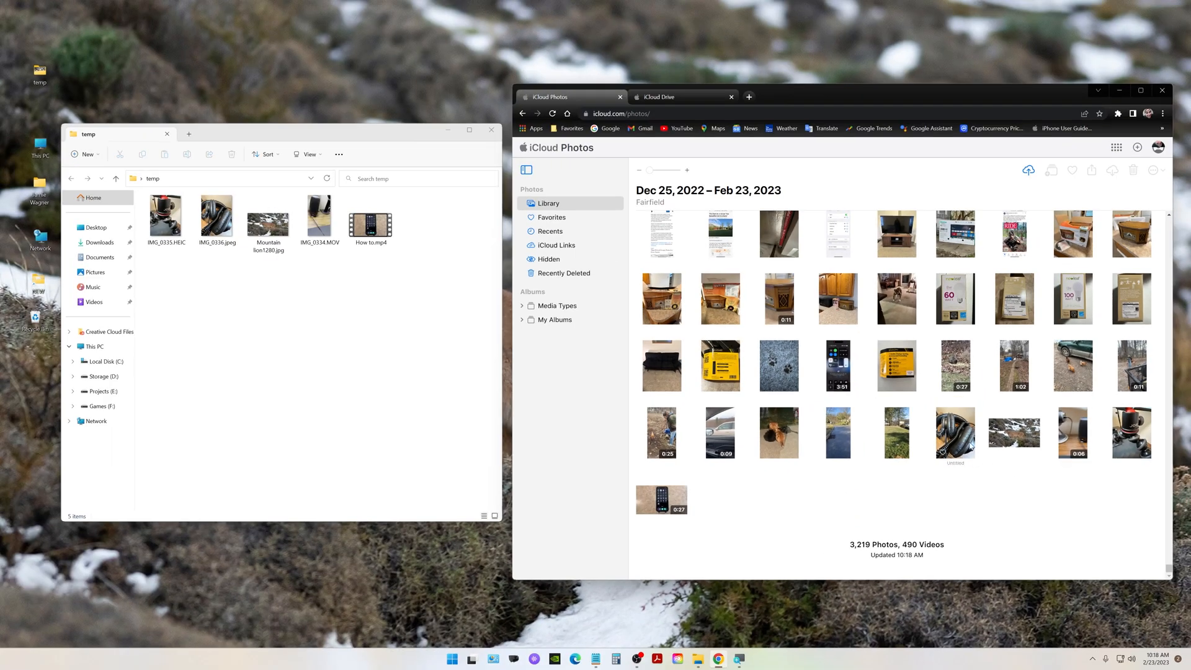
pyautogui.moveTo(682, 503)
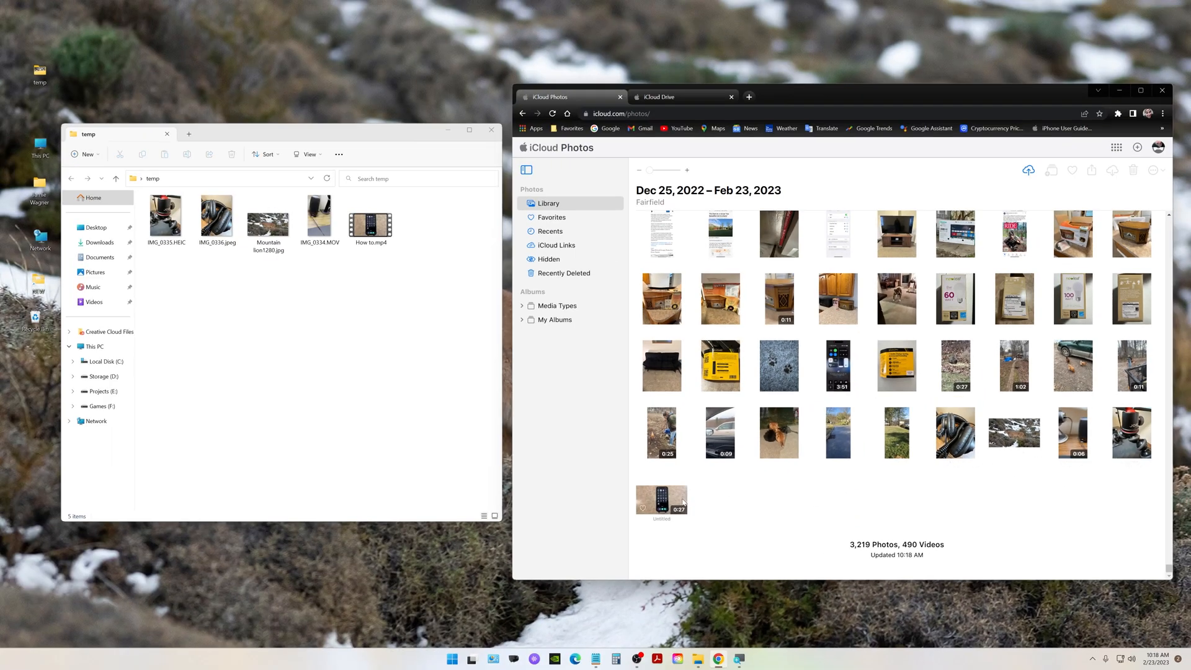